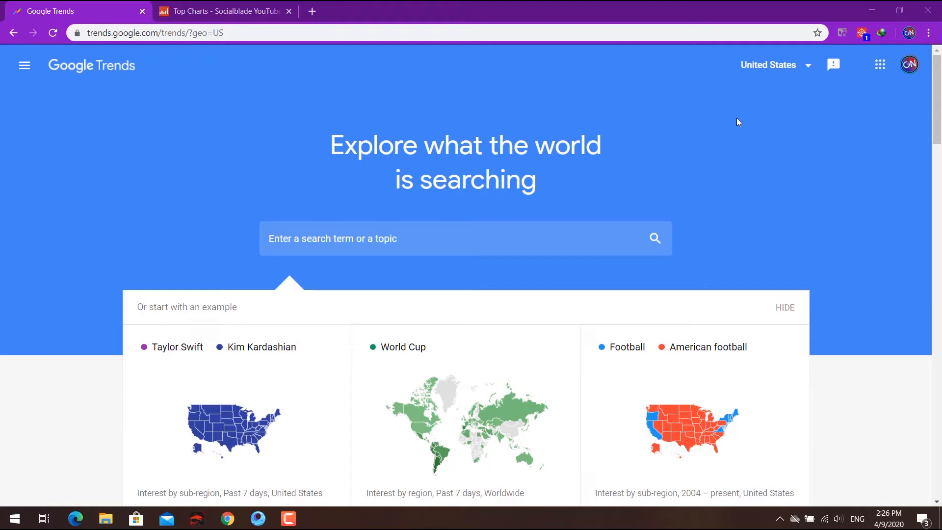
Show Google Trends' real-time trending searches for India over the past 24 hours.
click(222, 11)
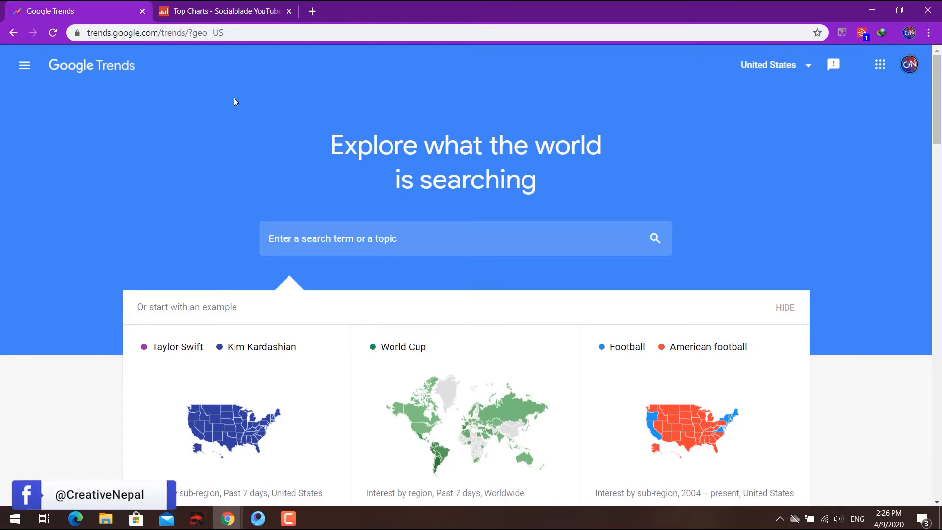
mouse_move(24, 65)
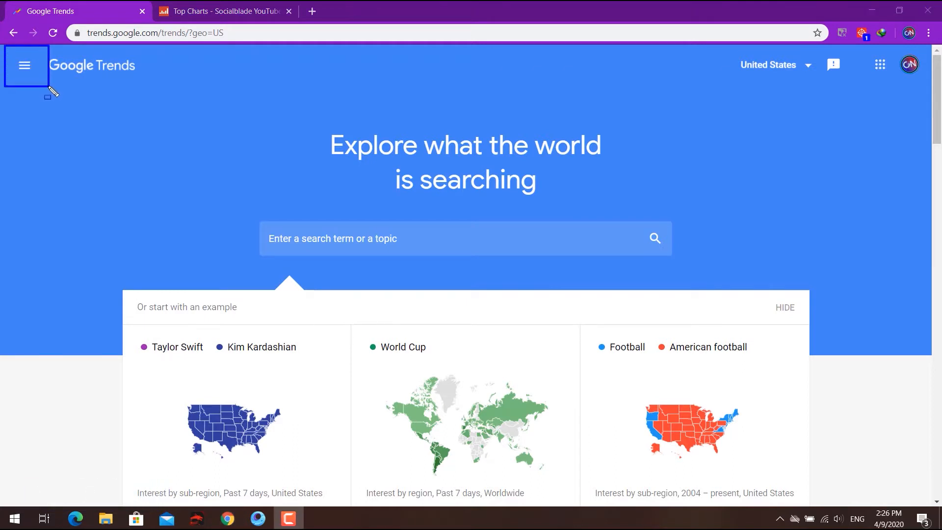
mouse_move(24, 65)
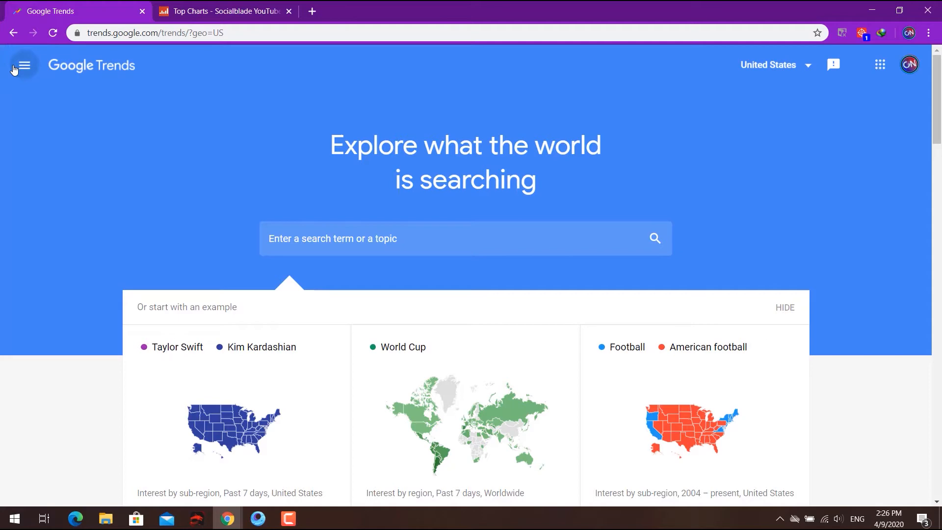
click(22, 64)
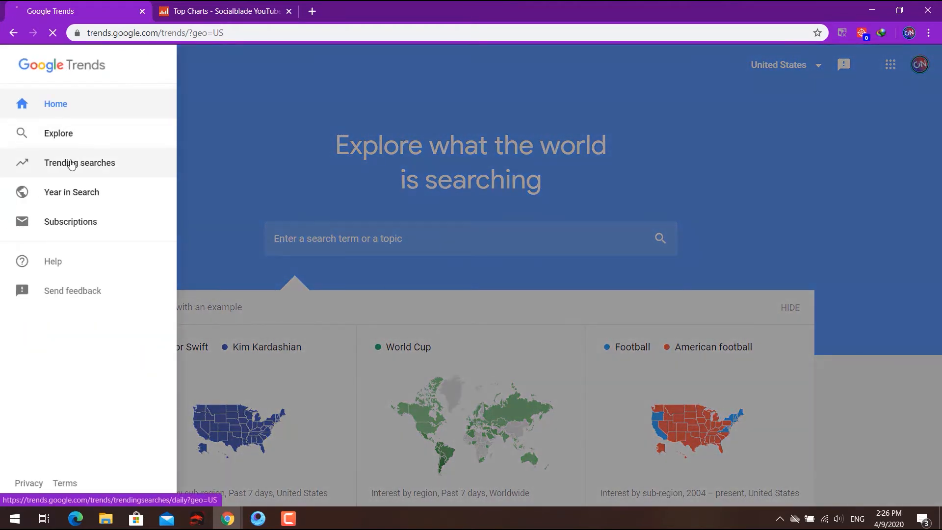
click(80, 163)
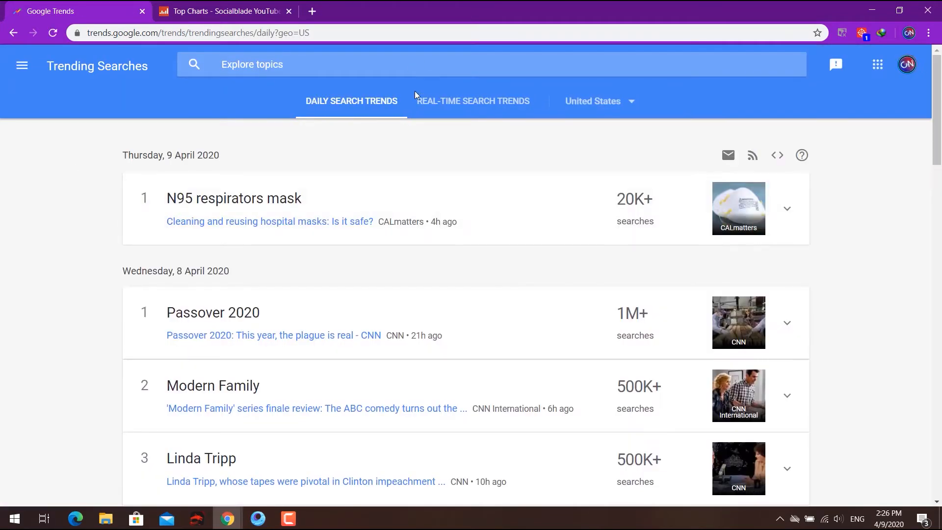
click(477, 100)
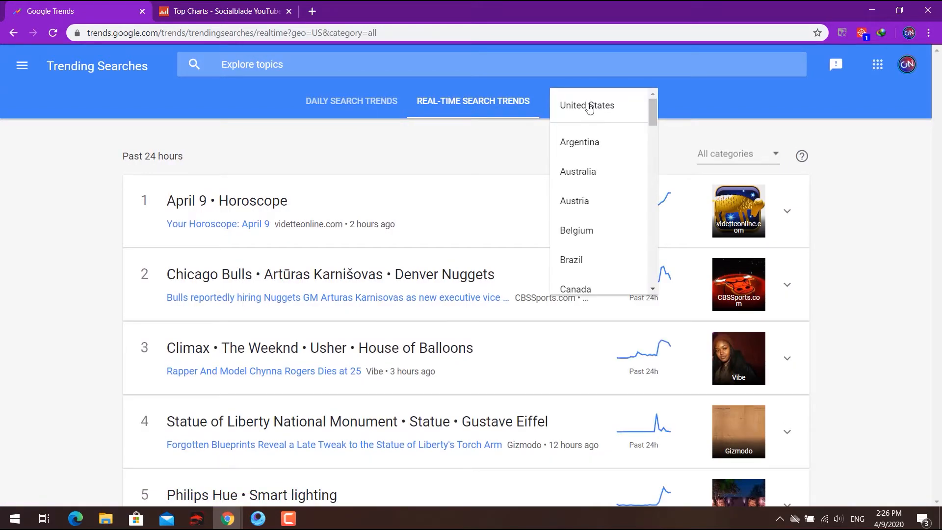
scroll(down, 3)
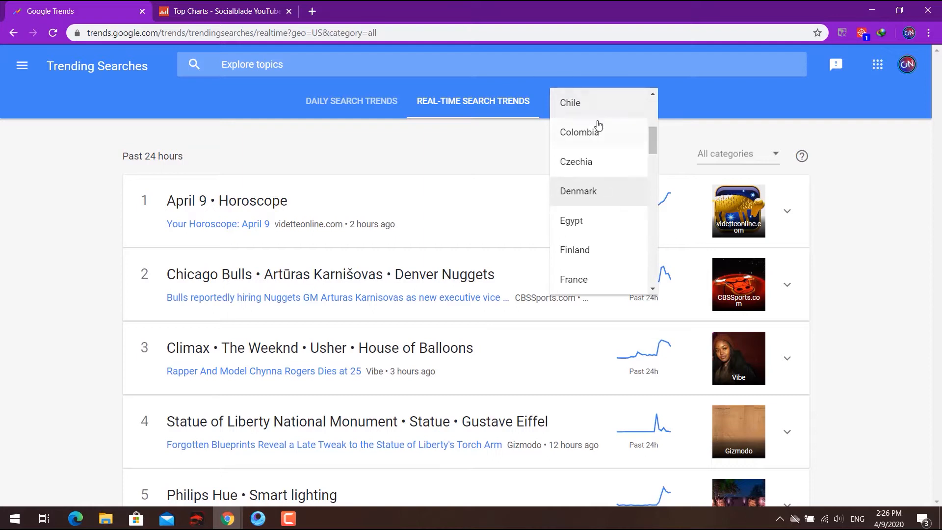
scroll(down, 3)
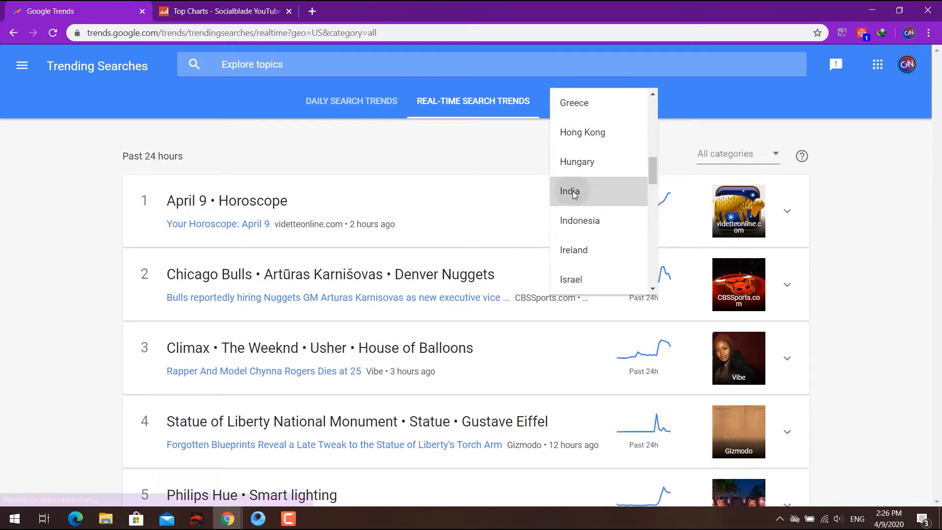
click(569, 191)
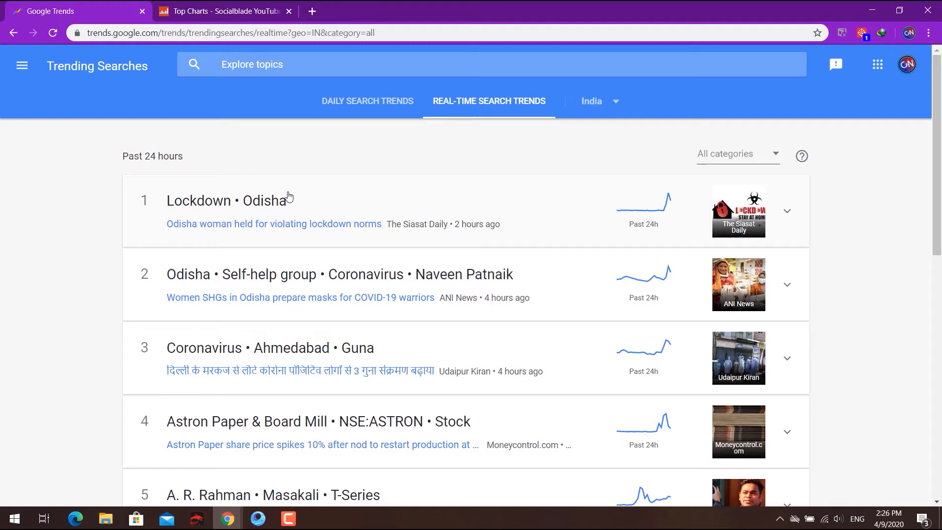
mouse_move(612, 220)
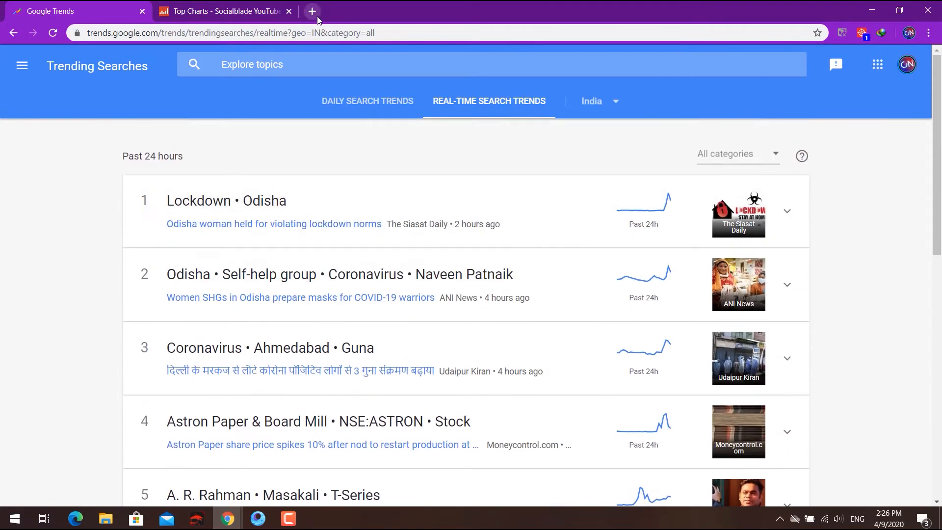
Open YouTube Trending in a new tab and browse the popular Nepali and Hindi videos.
click(222, 11)
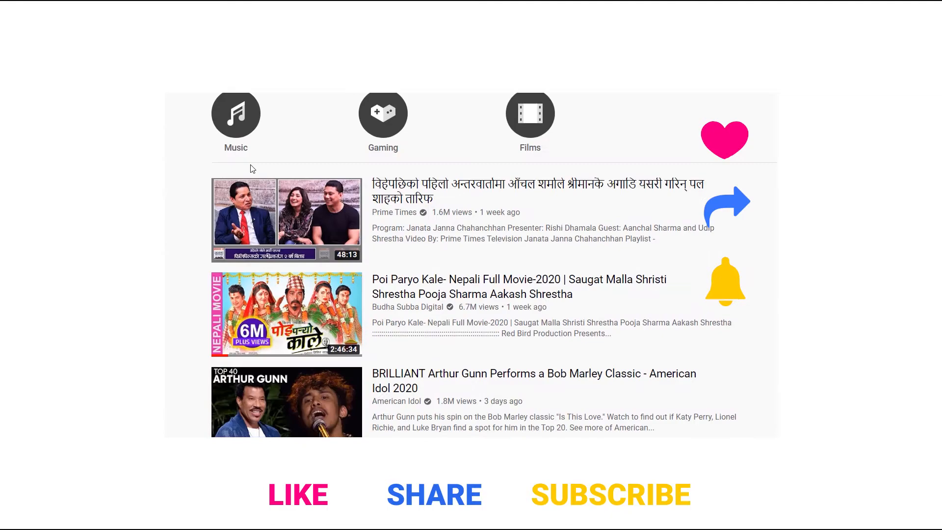
scroll(down, 3)
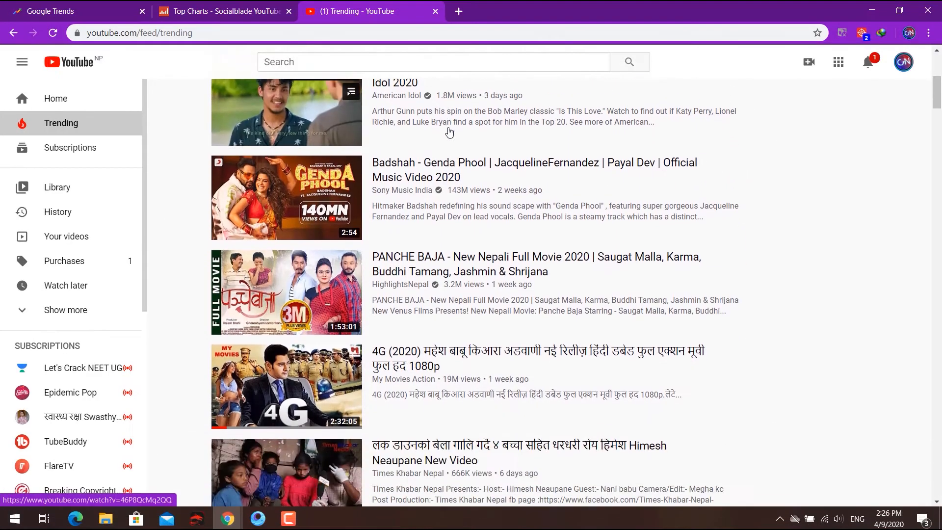
scroll(down, 3)
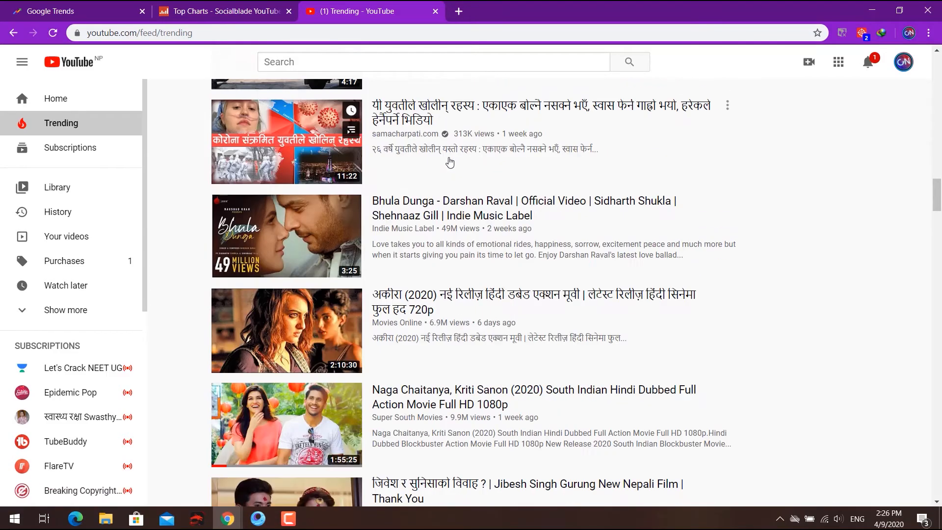
scroll(down, 3)
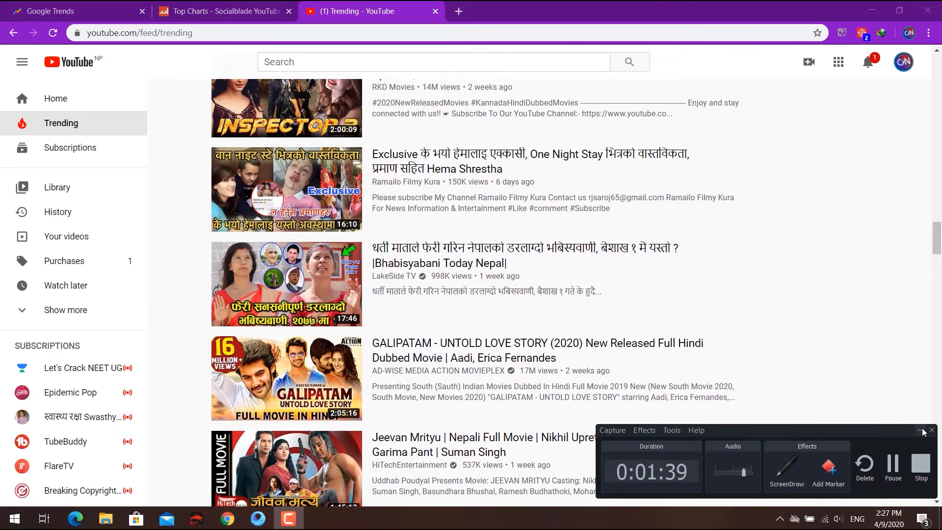
Scroll through Social Blade's Top 25 Trending YouTube users table and back to the top.
click(222, 11)
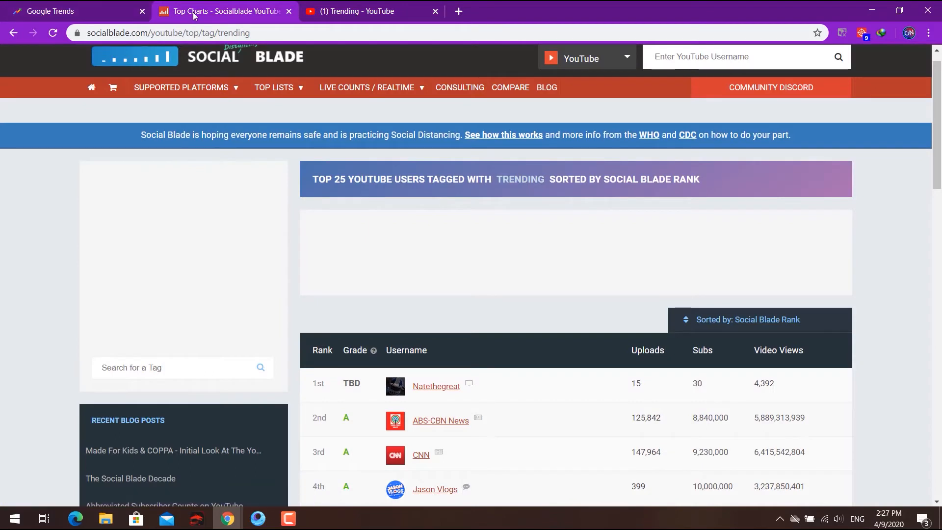
mouse_move(238, 168)
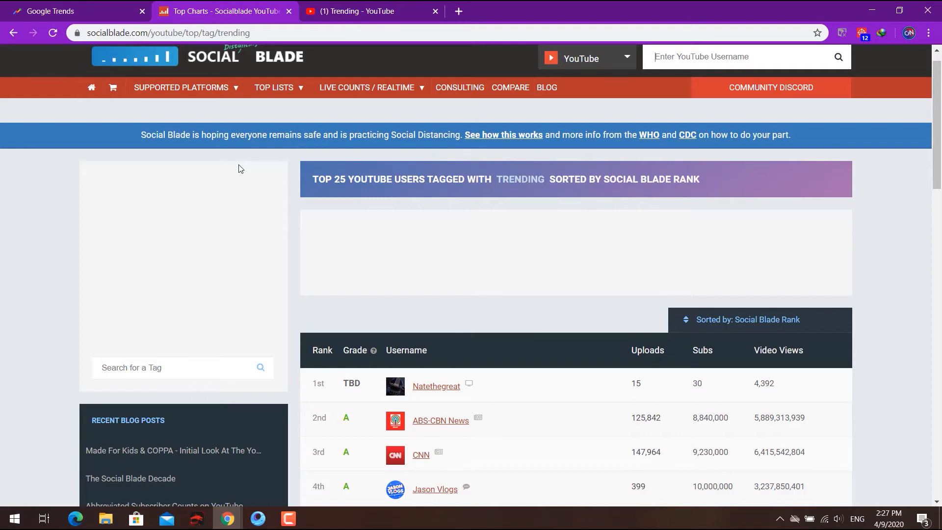
scroll(down, 3)
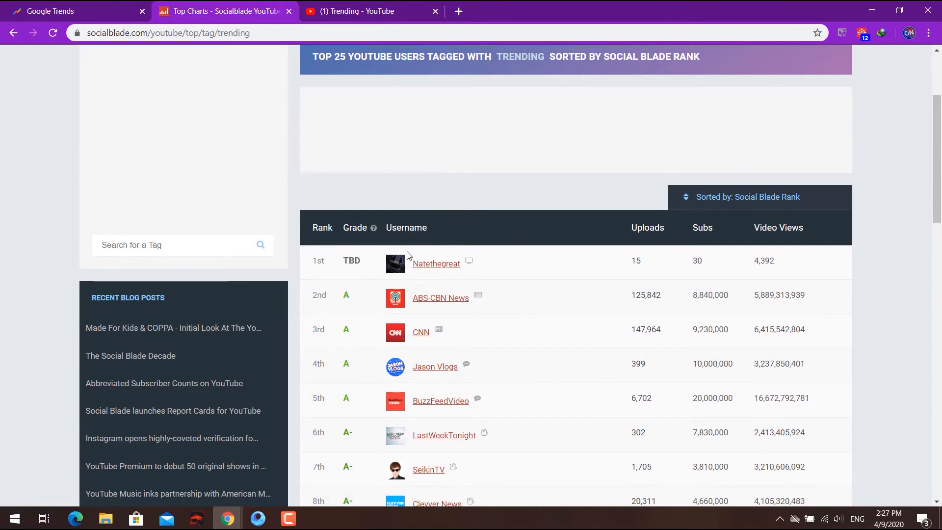
mouse_move(440, 234)
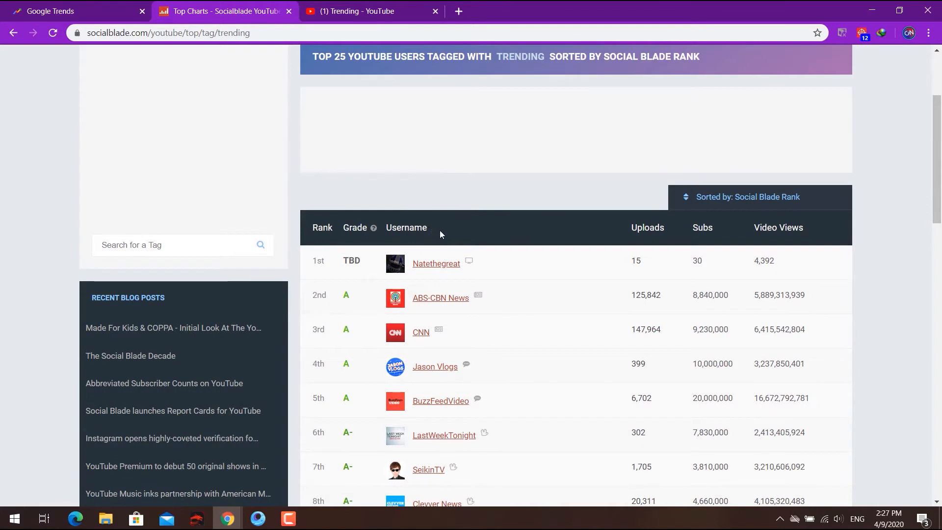
scroll(down, 3)
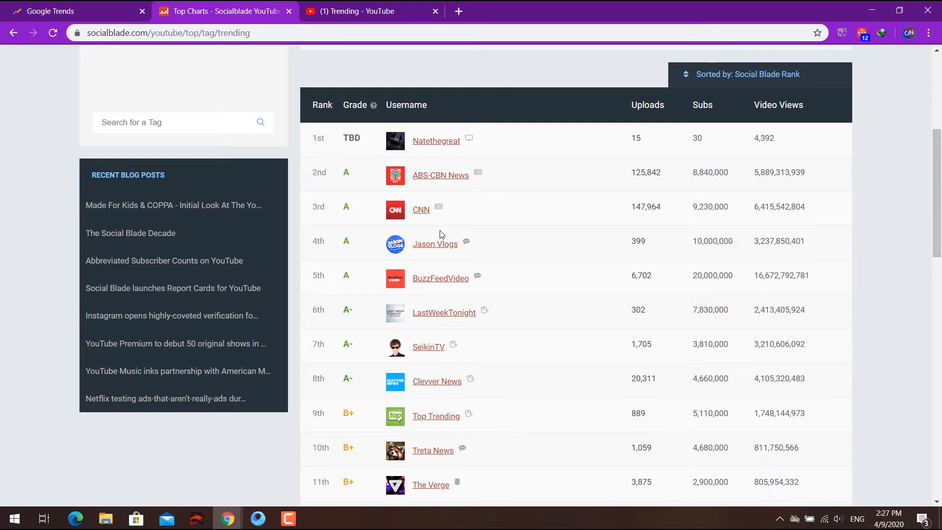
scroll(up, 3)
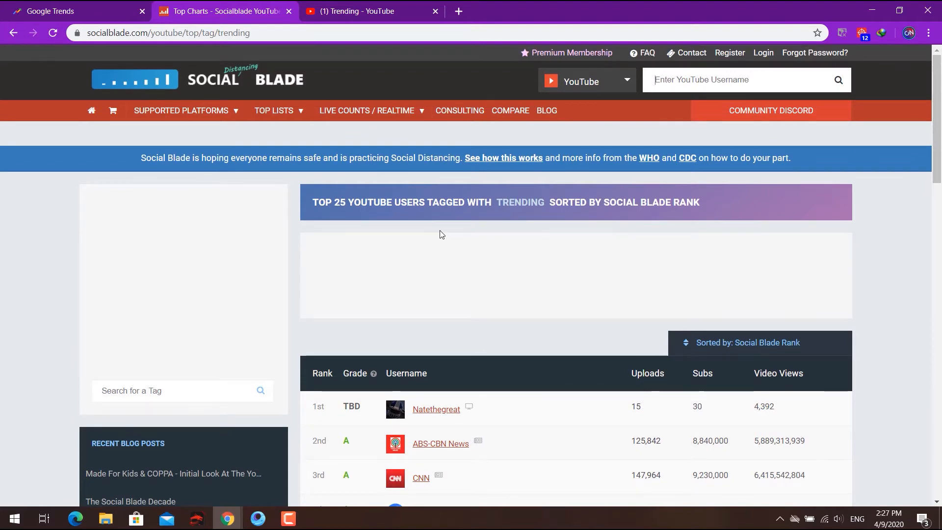
mouse_move(367, 100)
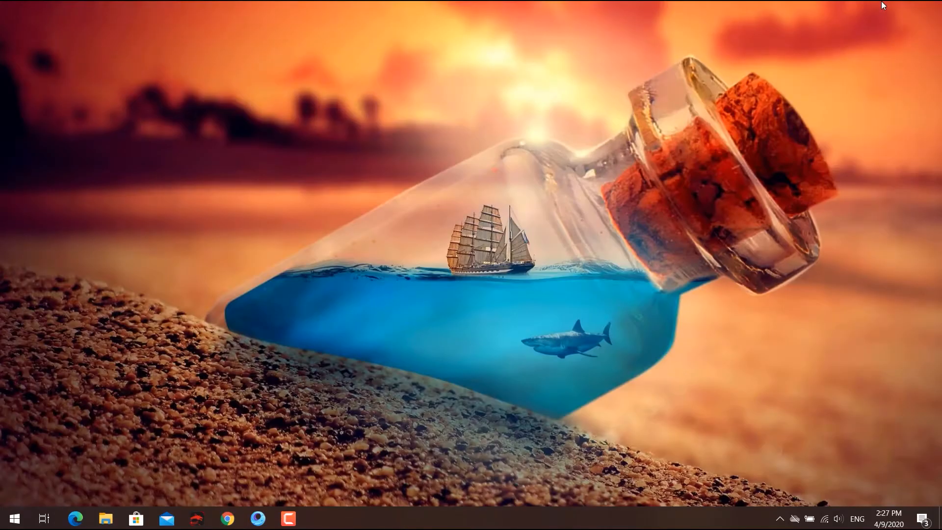
mouse_move(675, 177)
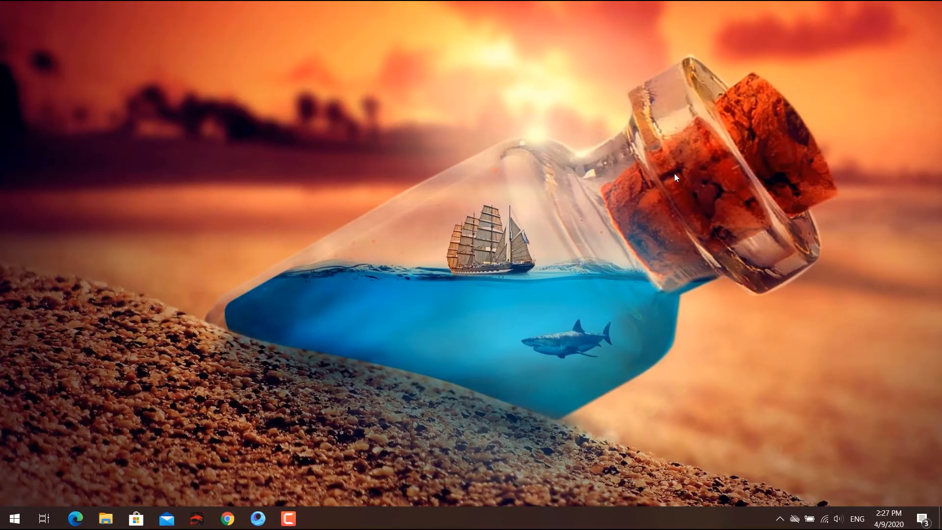
Open the Downloads folder in File Explorer.
click(106, 518)
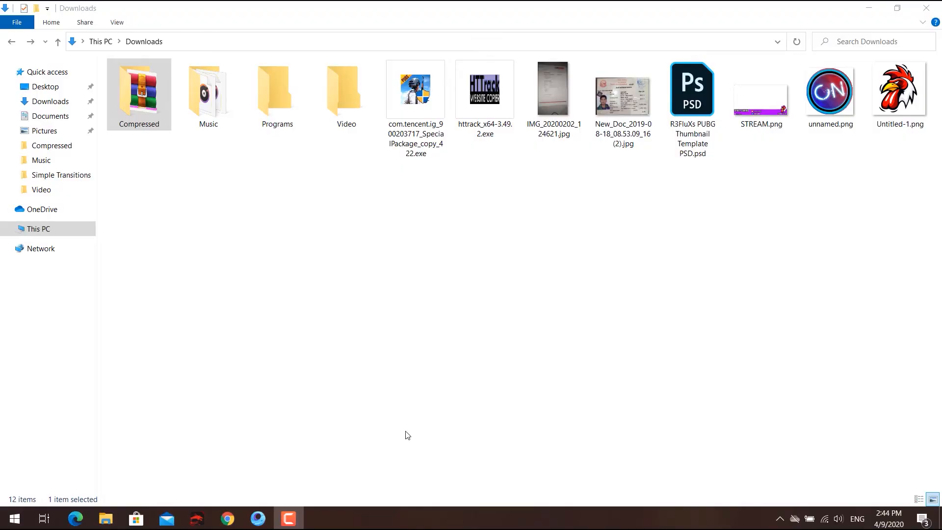
mouse_move(369, 425)
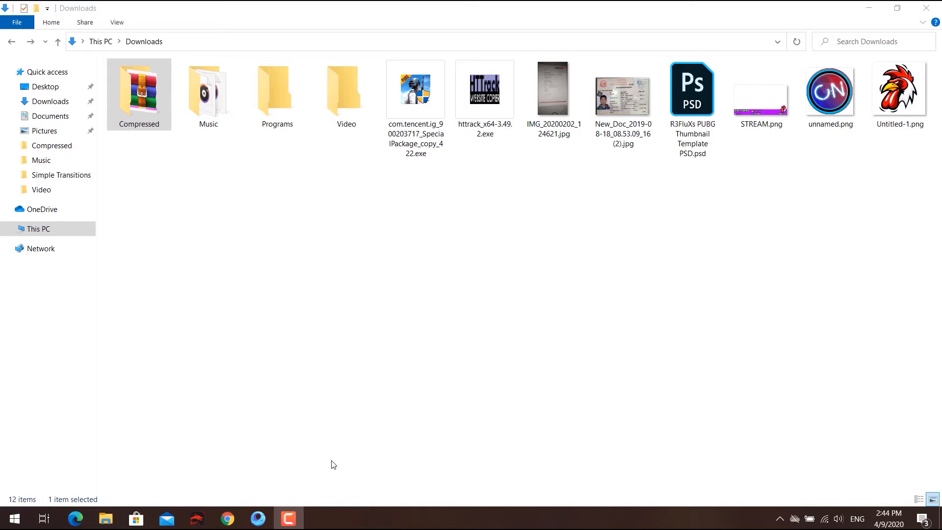
mouse_move(311, 489)
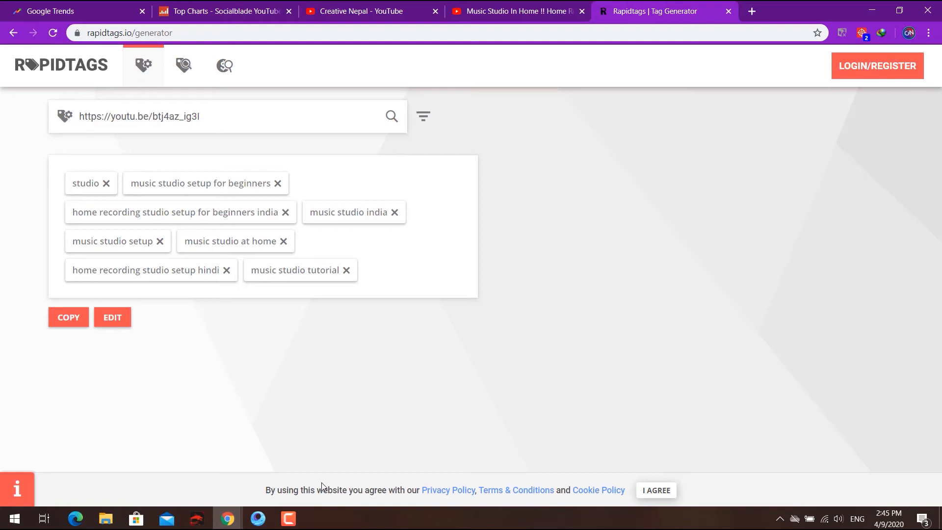
mouse_move(353, 380)
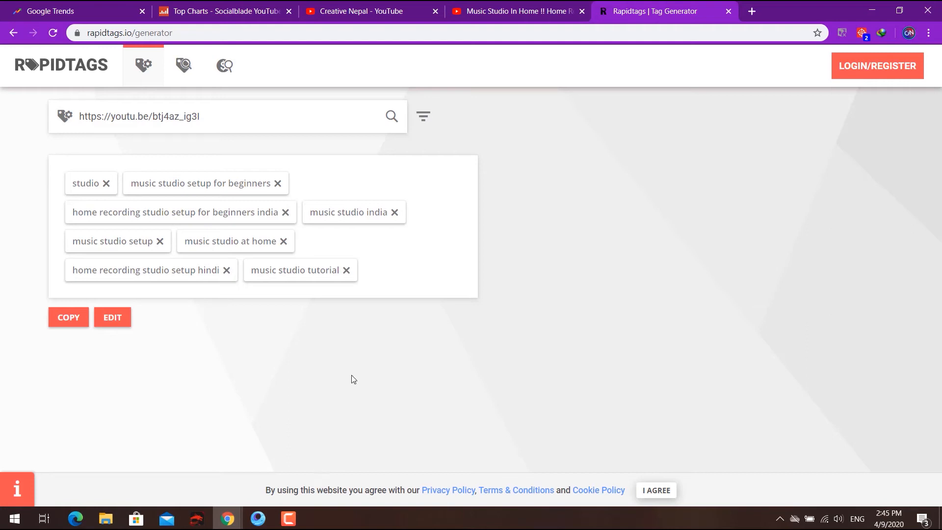
mouse_move(514, 11)
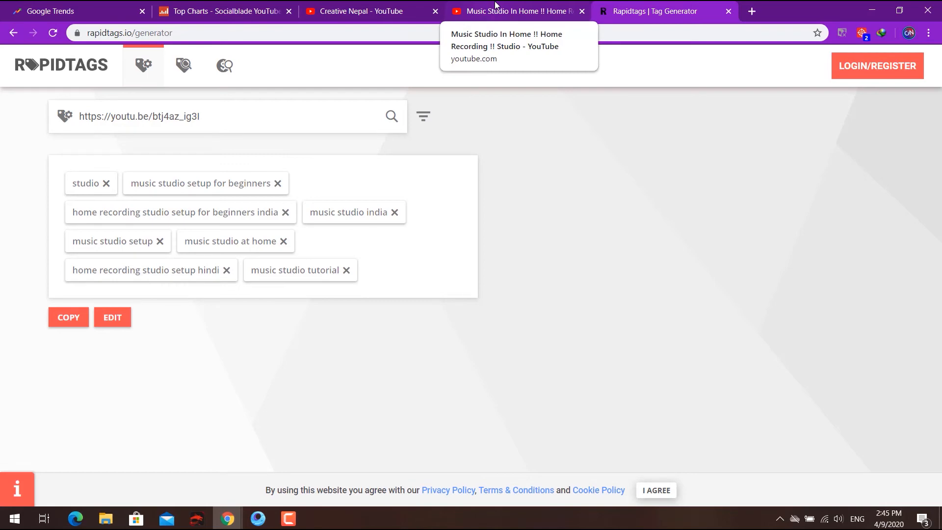
Check the channel uploads and Music Studio video, then return to the 'tag generator' search.
click(361, 11)
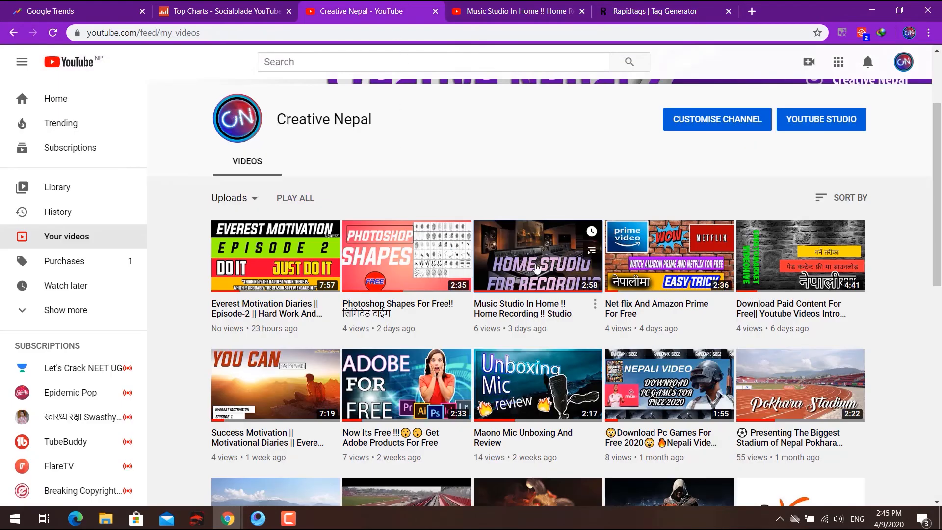
click(538, 256)
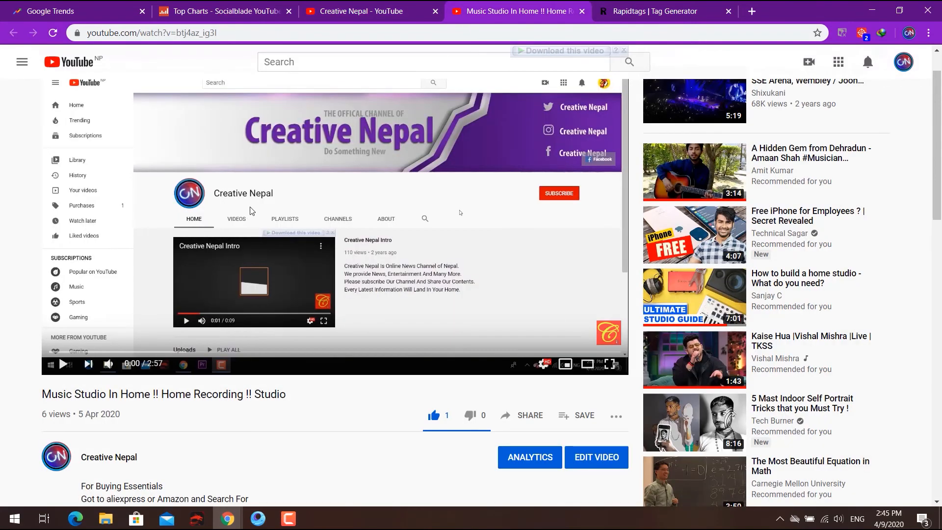
click(664, 11)
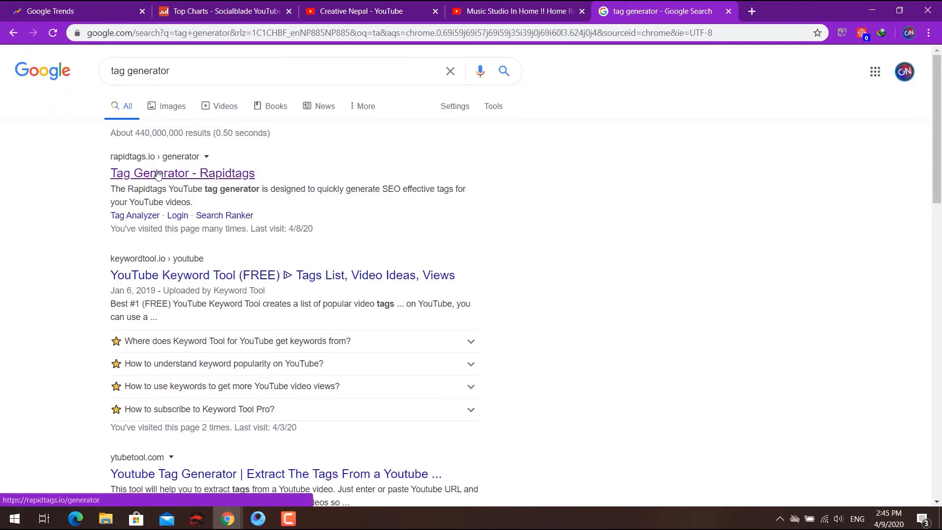
Generate Rapidtags tags for the Music Studio video link, copy all eight, and launch YouTube Studio.
click(182, 173)
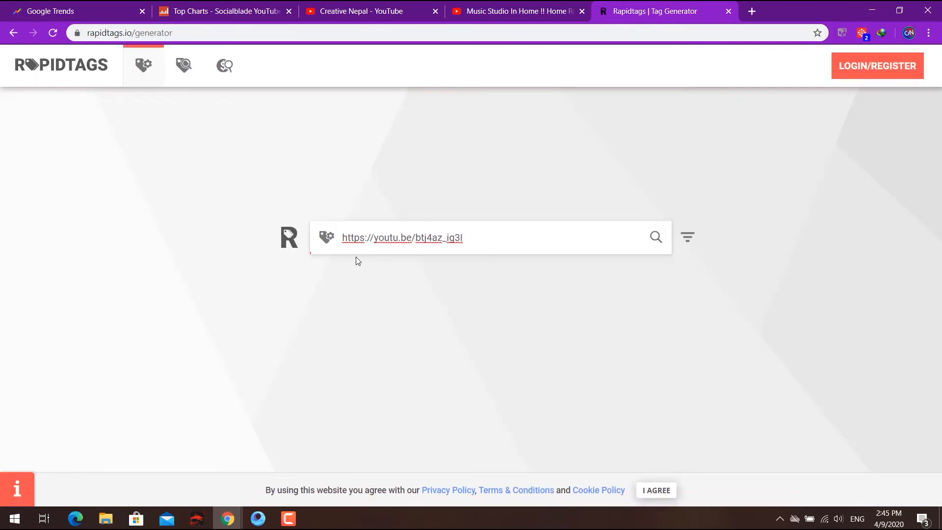
click(655, 236)
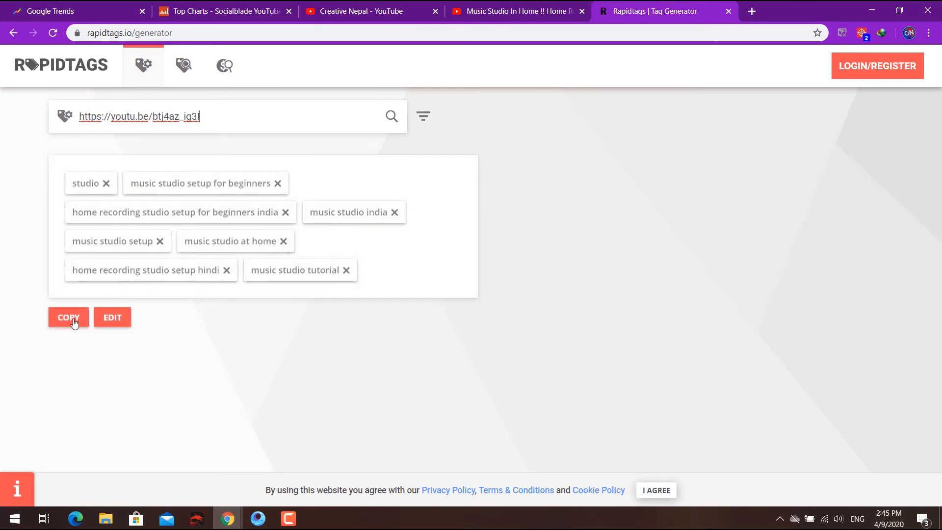
click(68, 318)
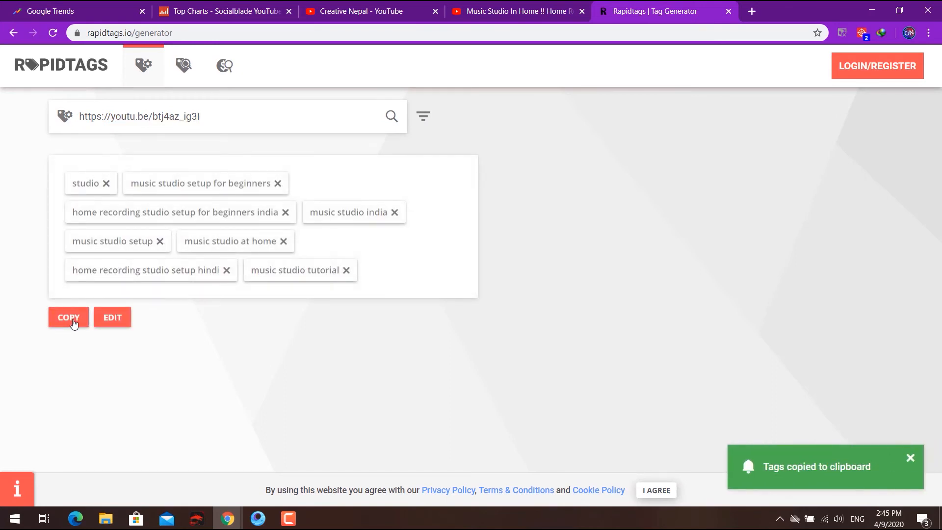
click(361, 10)
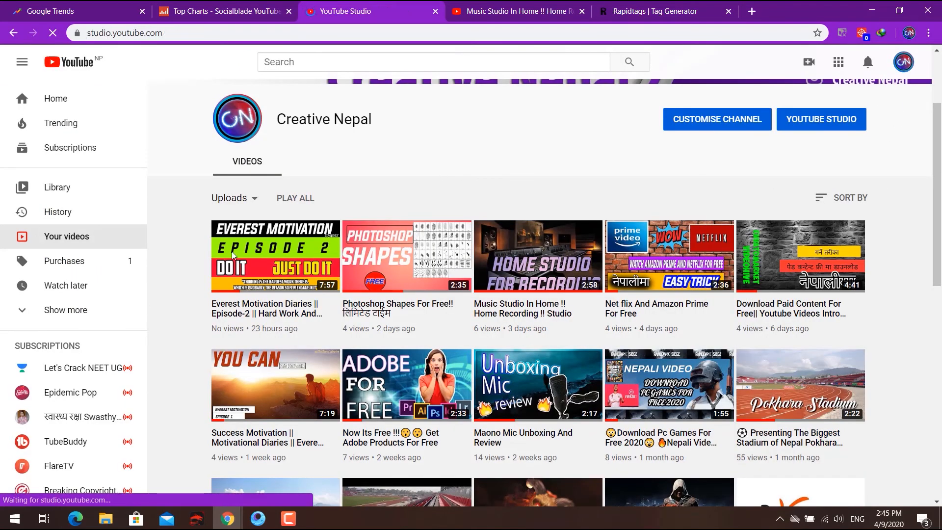
Open the Everest Motivation Diaries Episode-2 details in Studio and scroll to its tags.
click(820, 119)
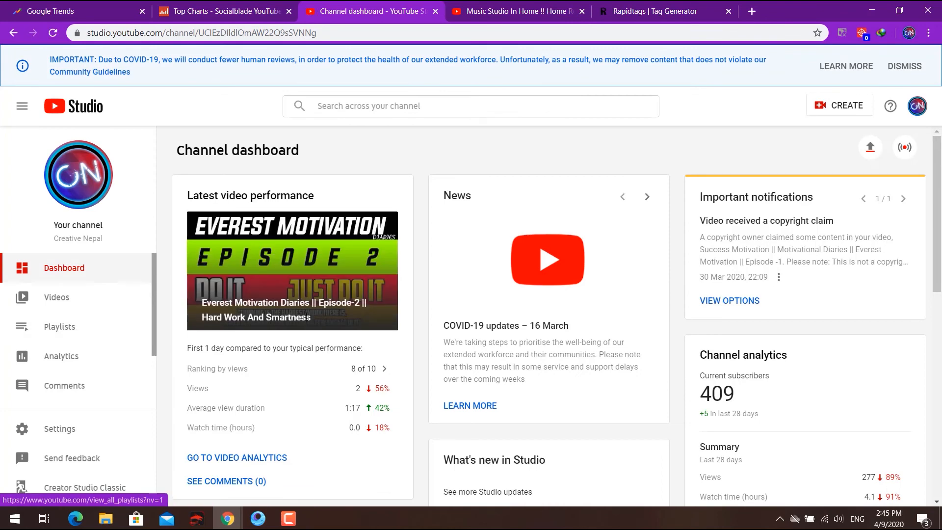
click(56, 297)
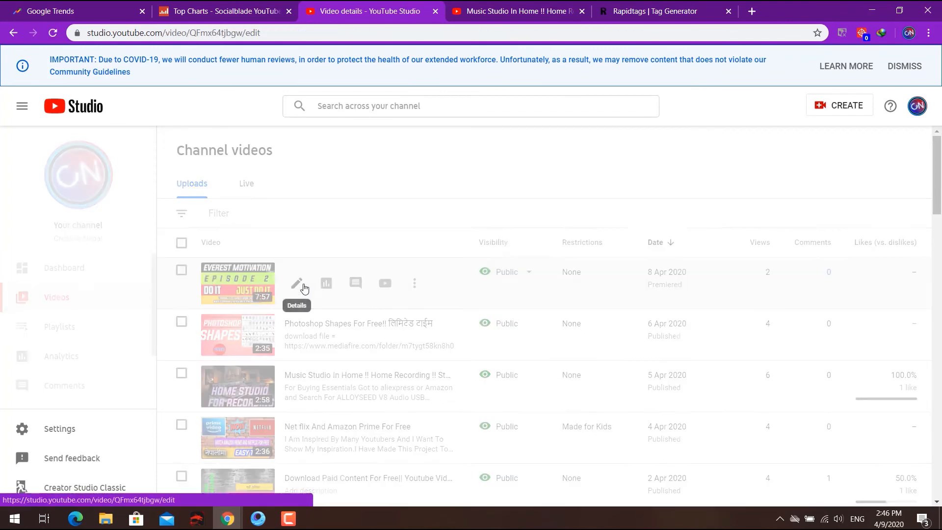
click(297, 283)
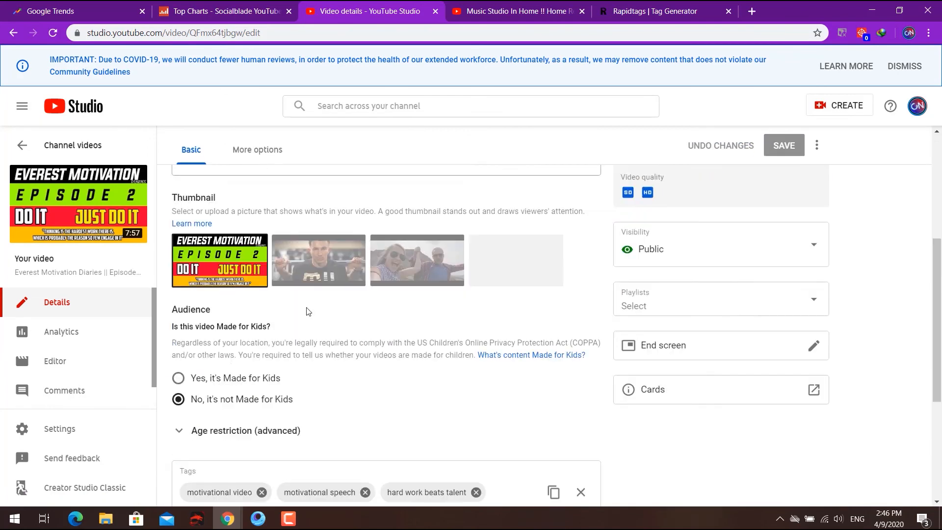
scroll(down, 3)
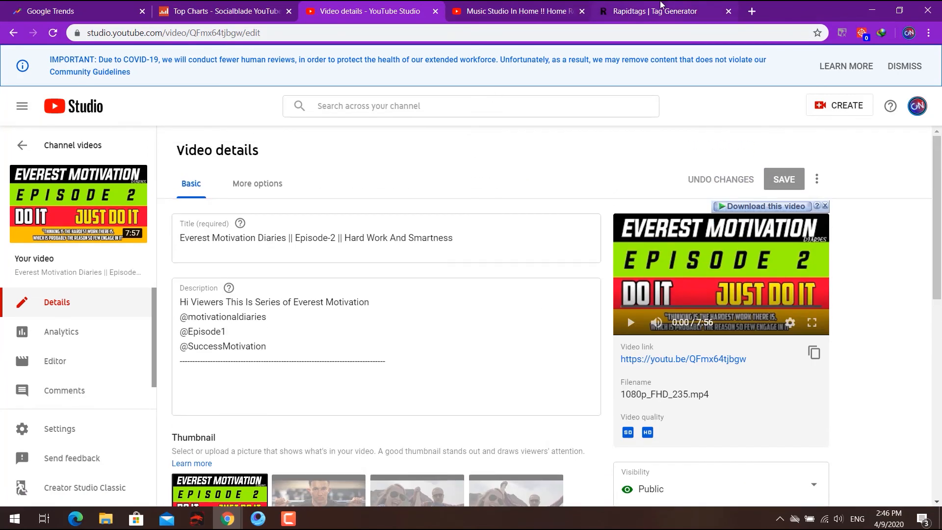
Return to the Rapidtags tab with the eight generated studio tags.
click(653, 11)
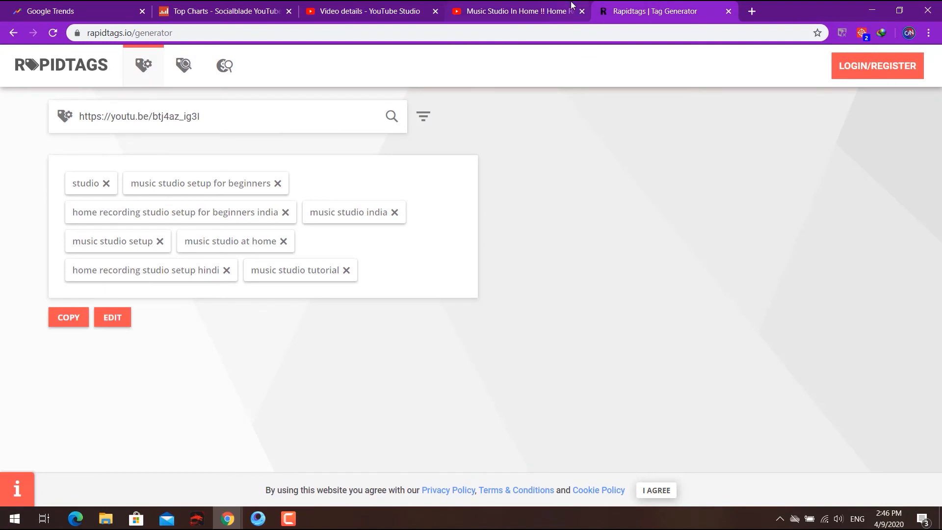
mouse_move(516, 11)
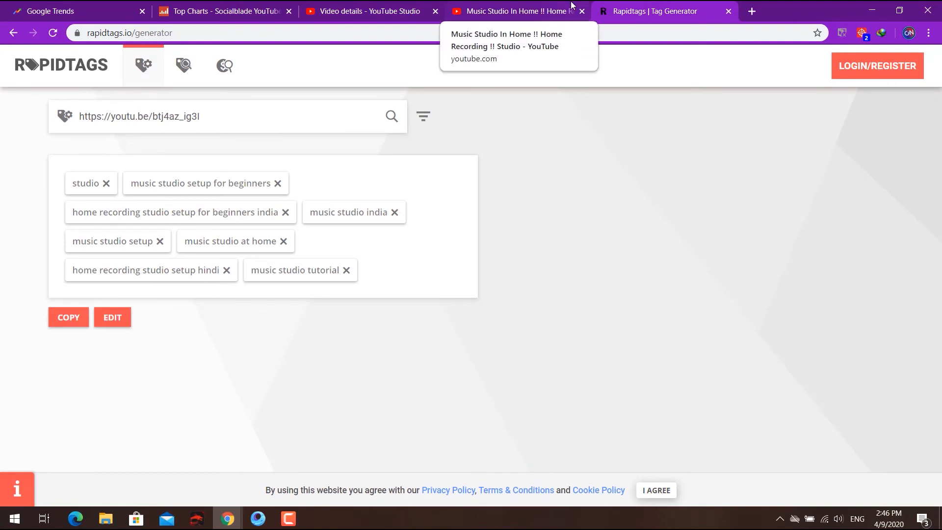
mouse_move(339, 435)
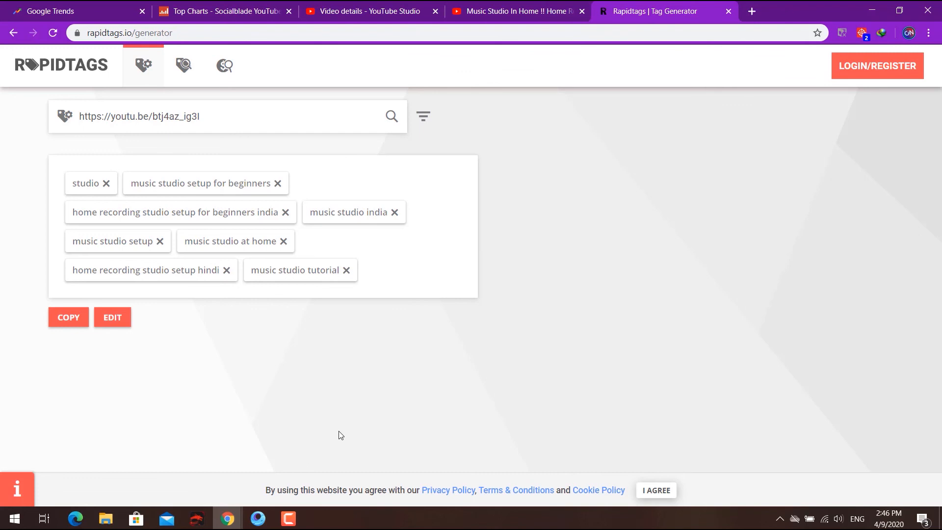
mouse_move(332, 421)
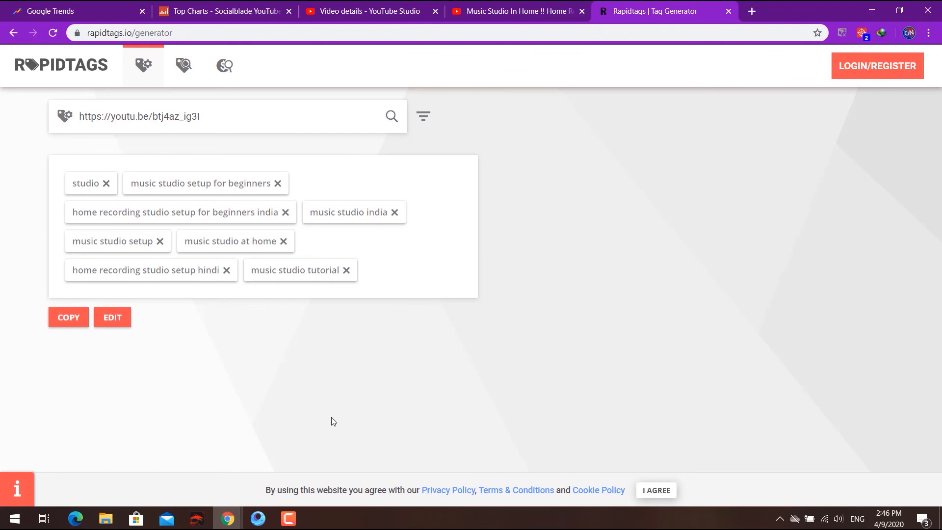